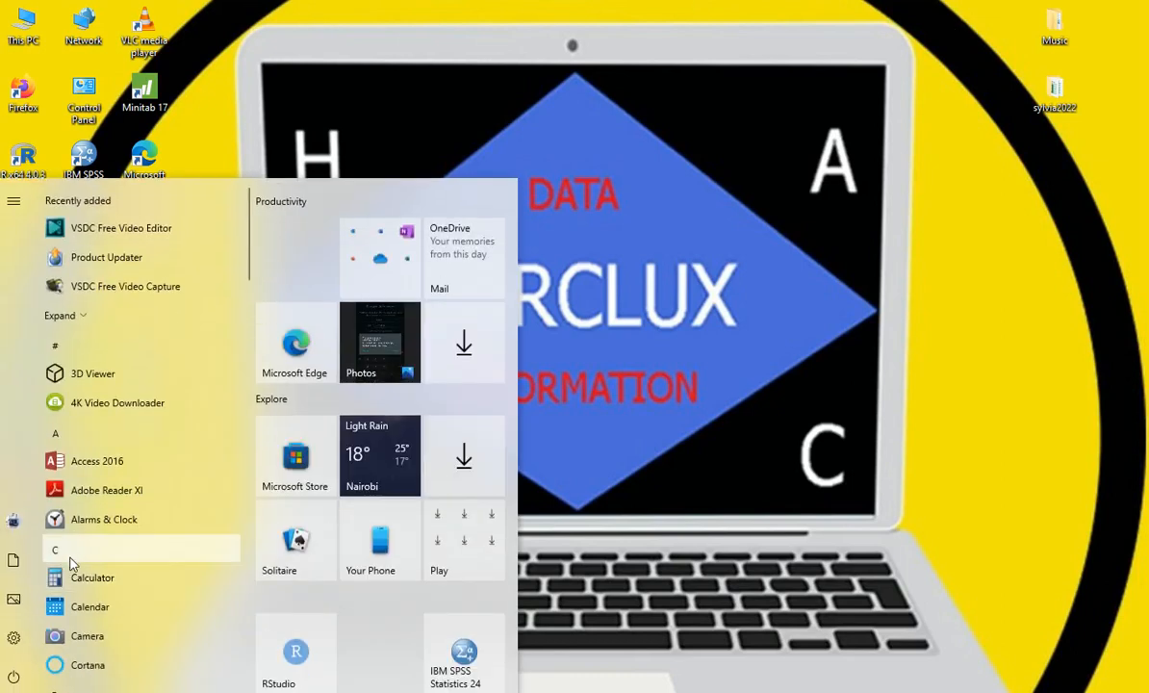
- Launch IDLE (Python 3.10 64-bit) from the Python 3.10 folder in the Start menu
{"action": "scroll", "scroll_direction": "down", "scroll_amount": 3}
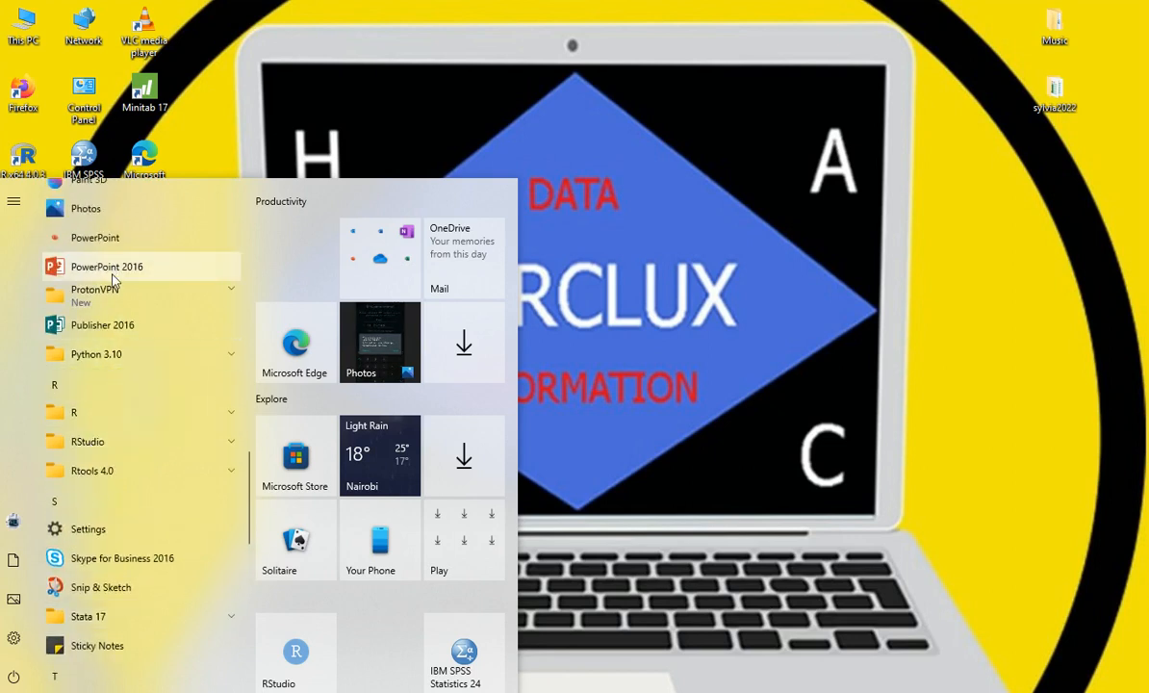
{"action": "left_click", "coordinate": [96, 354]}
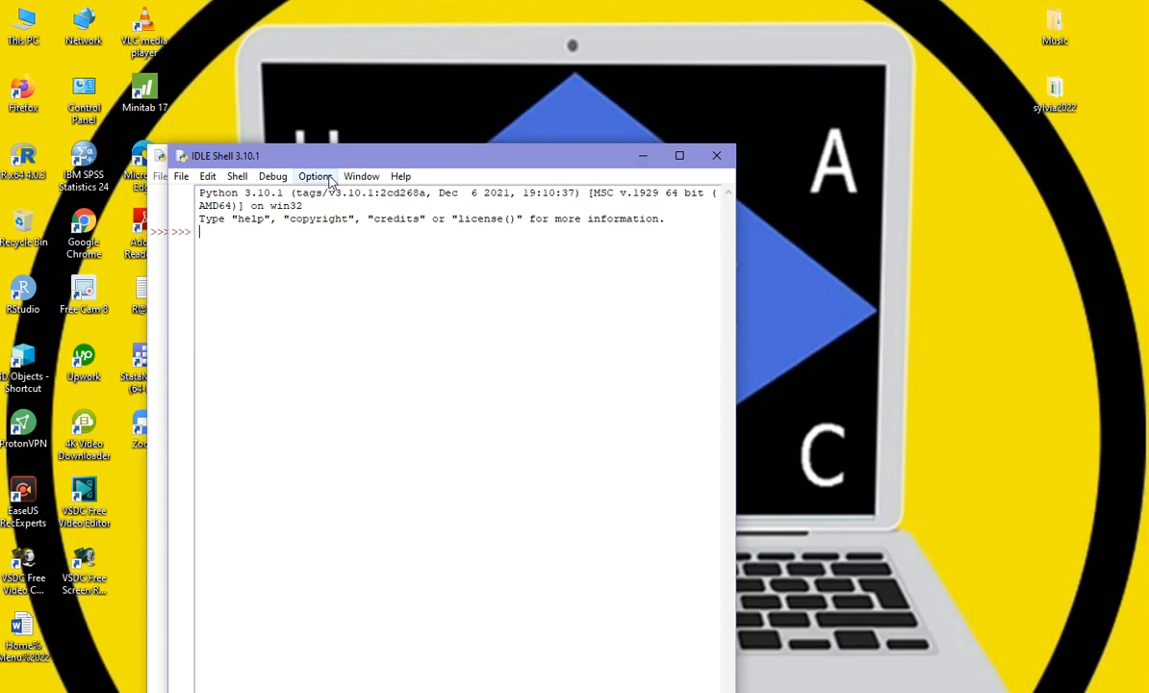
- Open Options > Configure IDLE to reach the Settings dialog's Fonts/Tabs page
{"action": "left_click", "coordinate": [273, 176]}
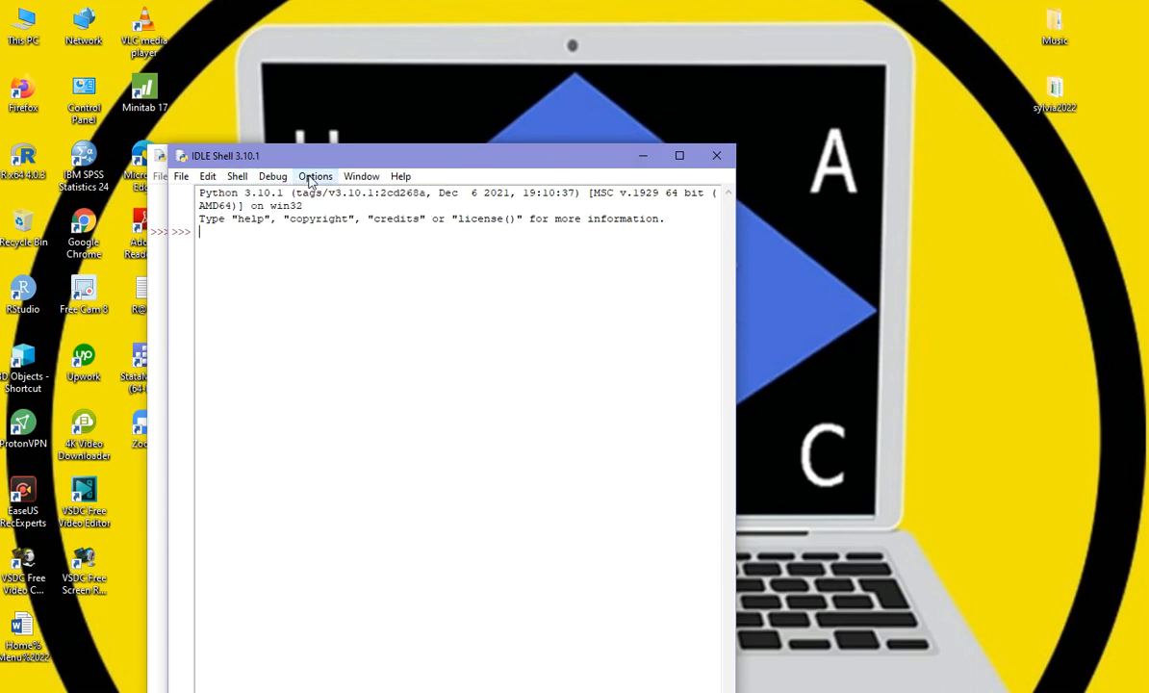
{"action": "left_click_drag", "start_coordinate": [296, 193], "coordinate": [426, 193]}
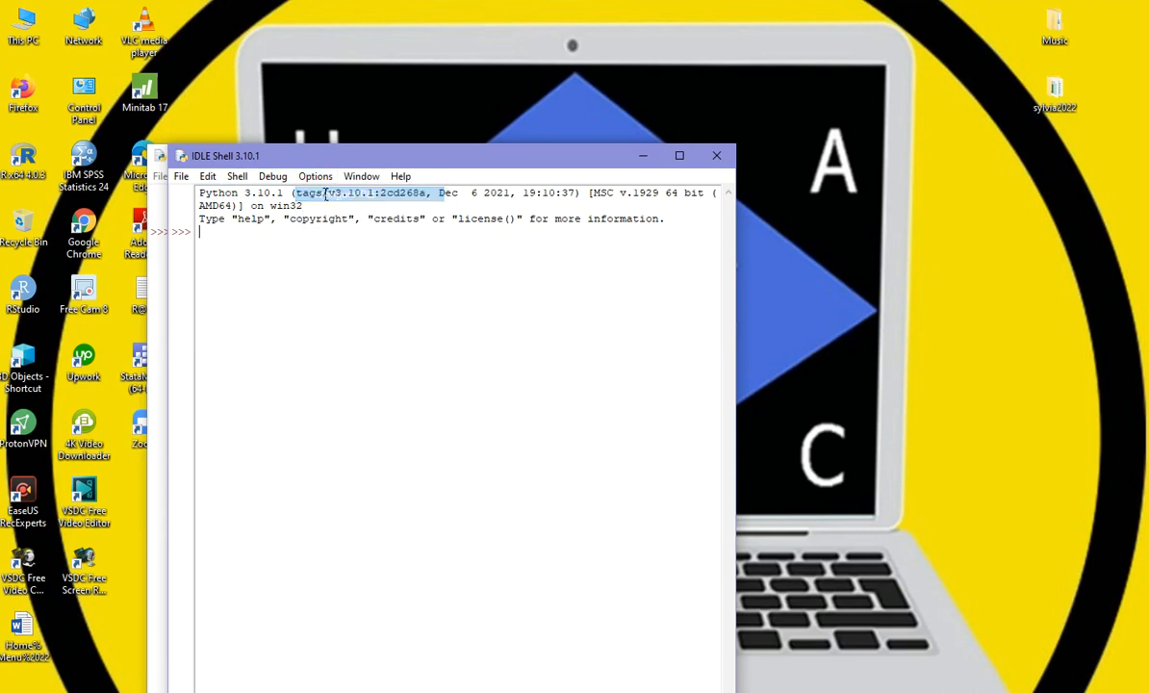
{"action": "left_click", "coordinate": [315, 176]}
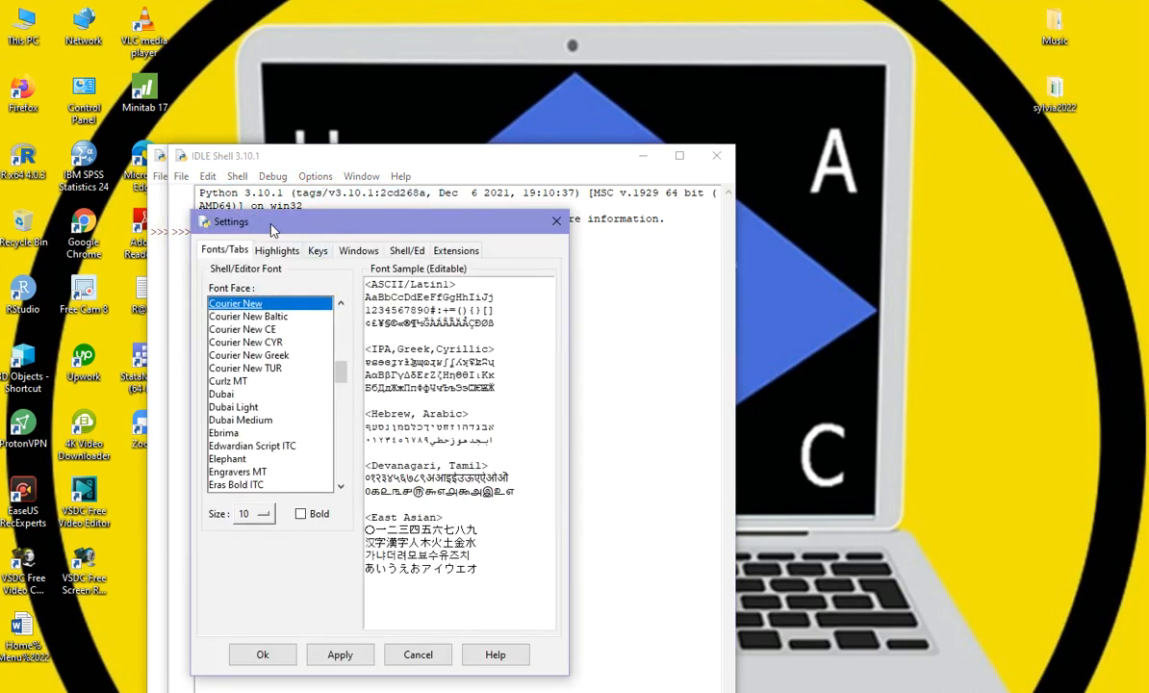
- Set the built-in highlighting theme to IDLE Dark and confirm with Ok
{"action": "left_click", "coordinate": [277, 250]}
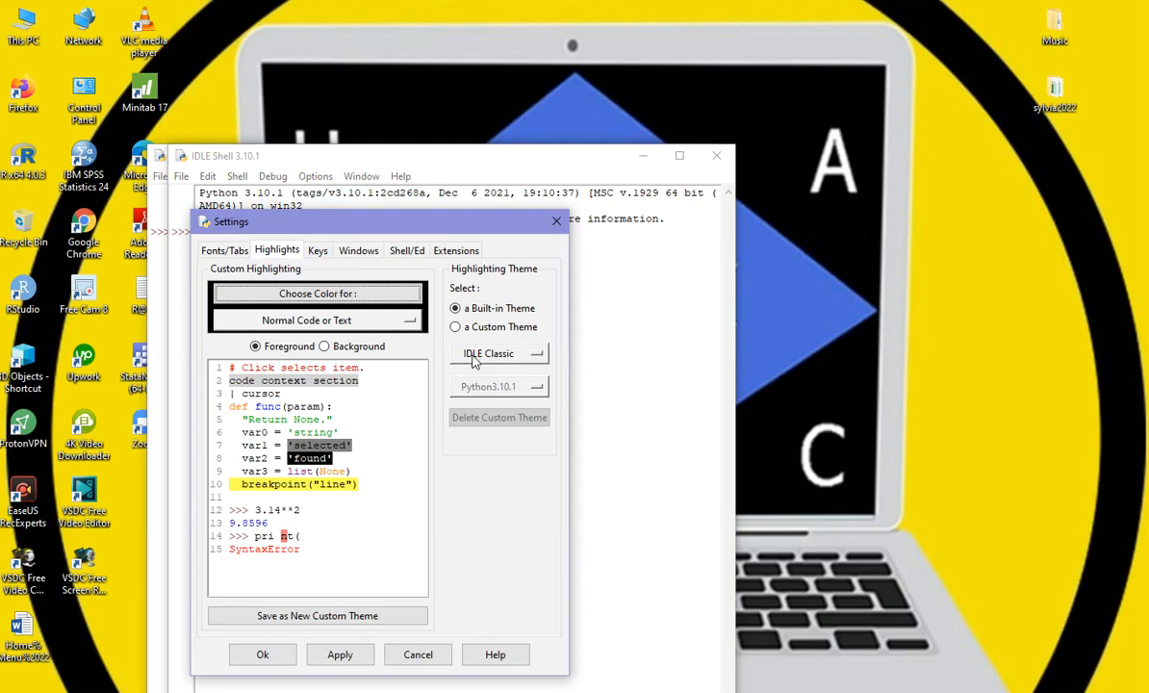
{"action": "left_click", "coordinate": [536, 354]}
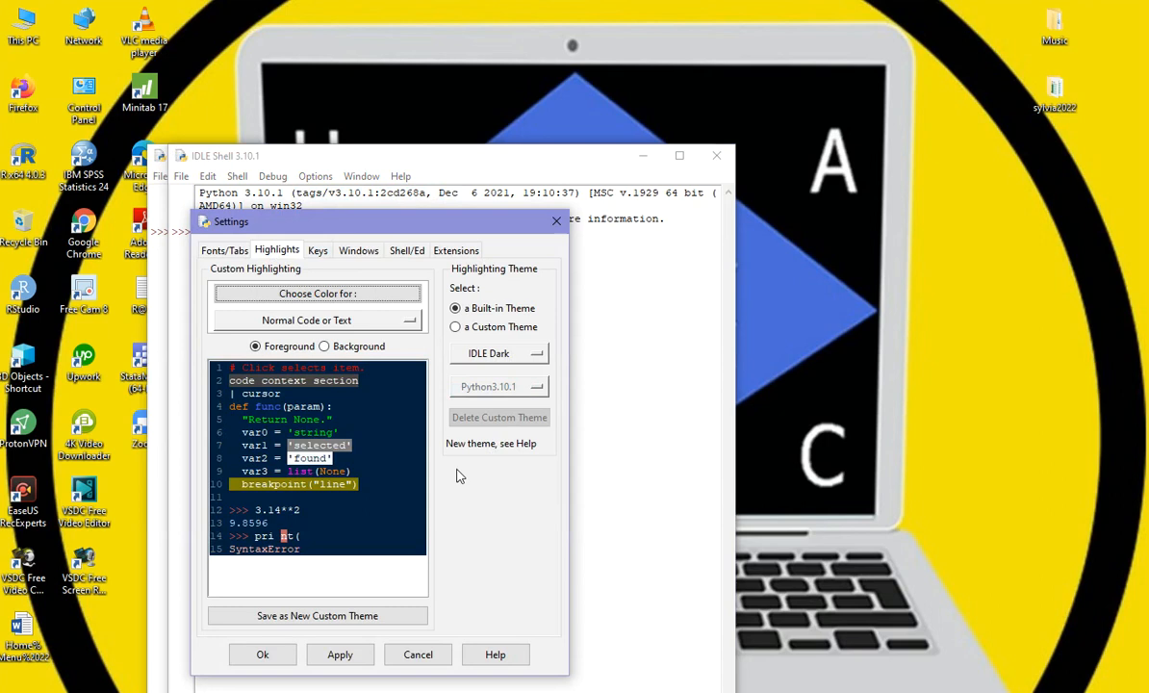
{"action": "left_click", "coordinate": [340, 654]}
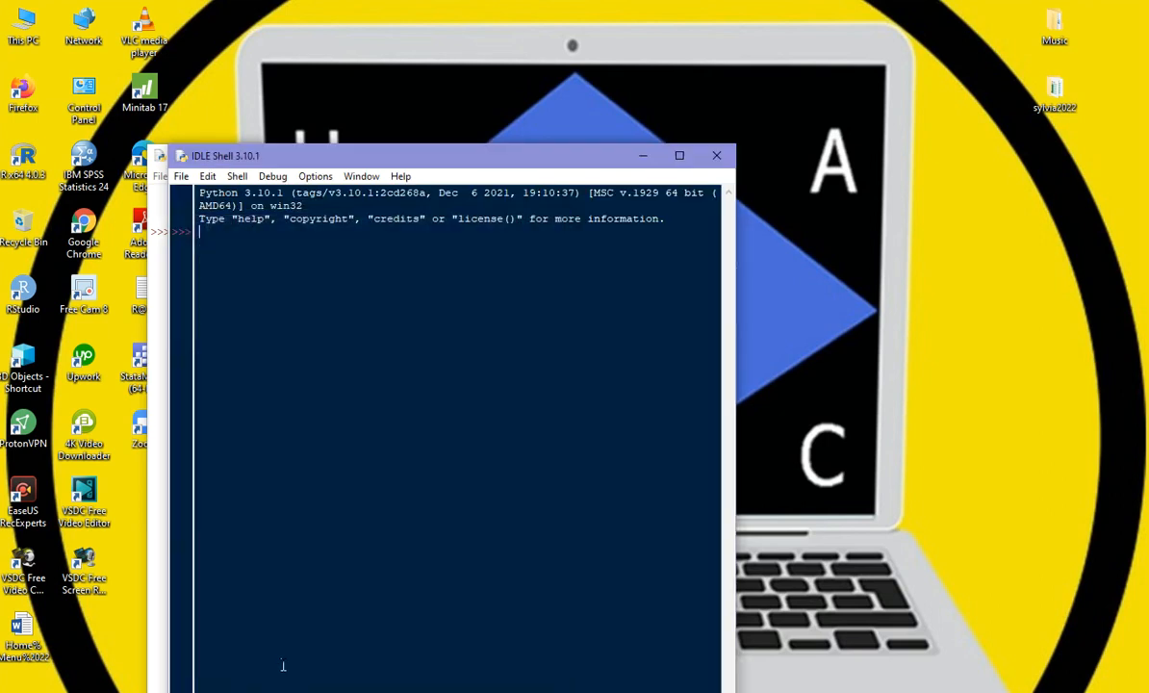
{"action": "mouse_move", "coordinate": [293, 182]}
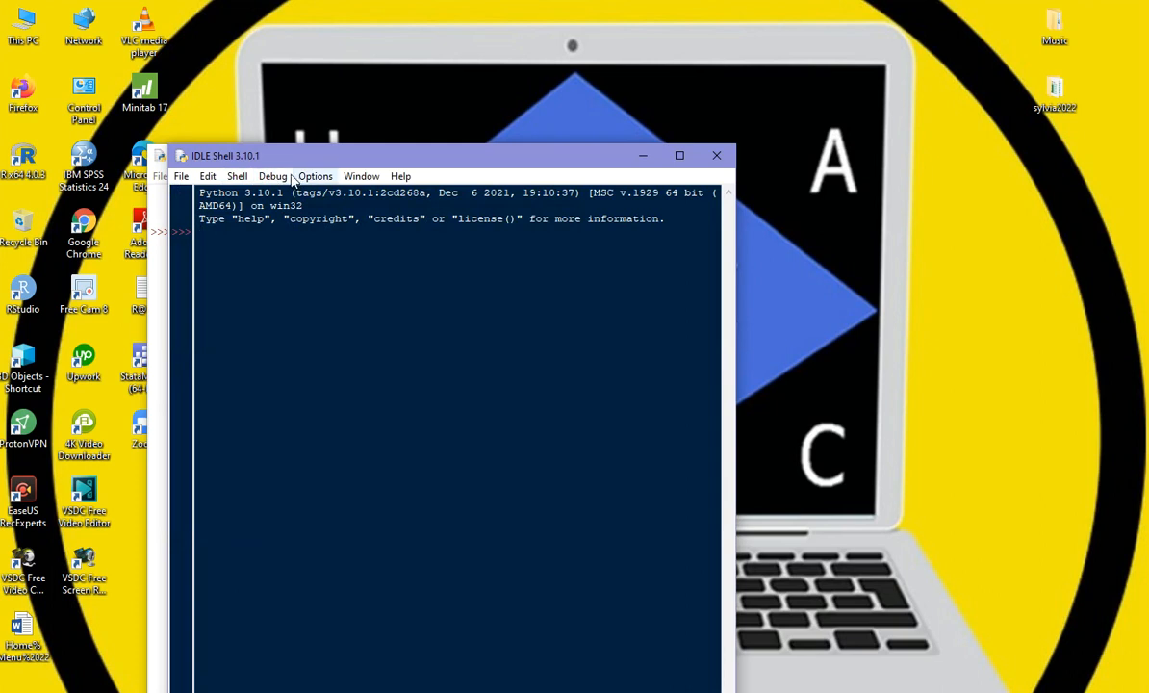
- Reopen settings and apply a 22-point bold Courier New font
{"action": "left_click", "coordinate": [316, 176]}
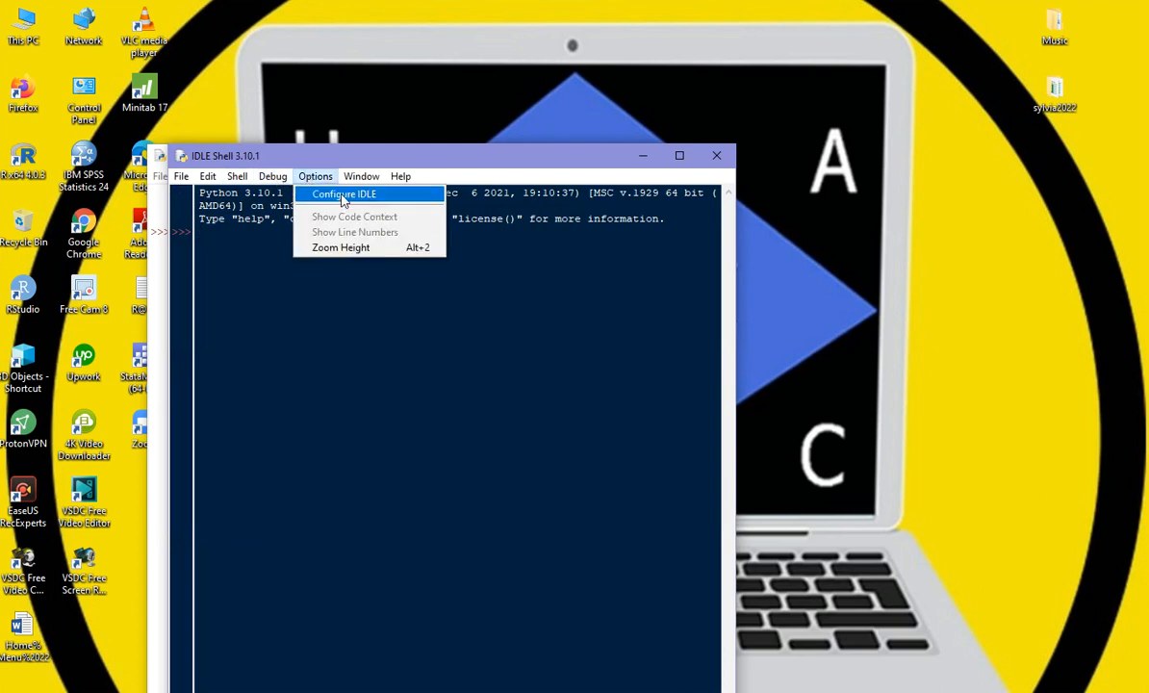
{"action": "left_click", "coordinate": [344, 193]}
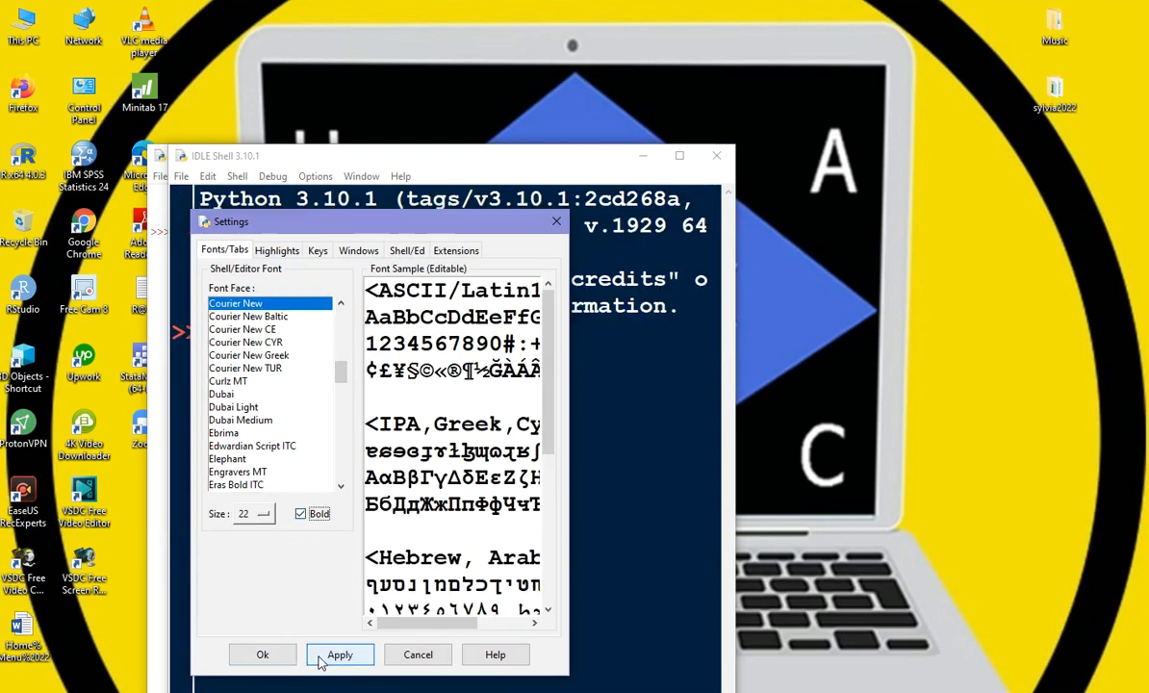
{"action": "left_click", "coordinate": [261, 654]}
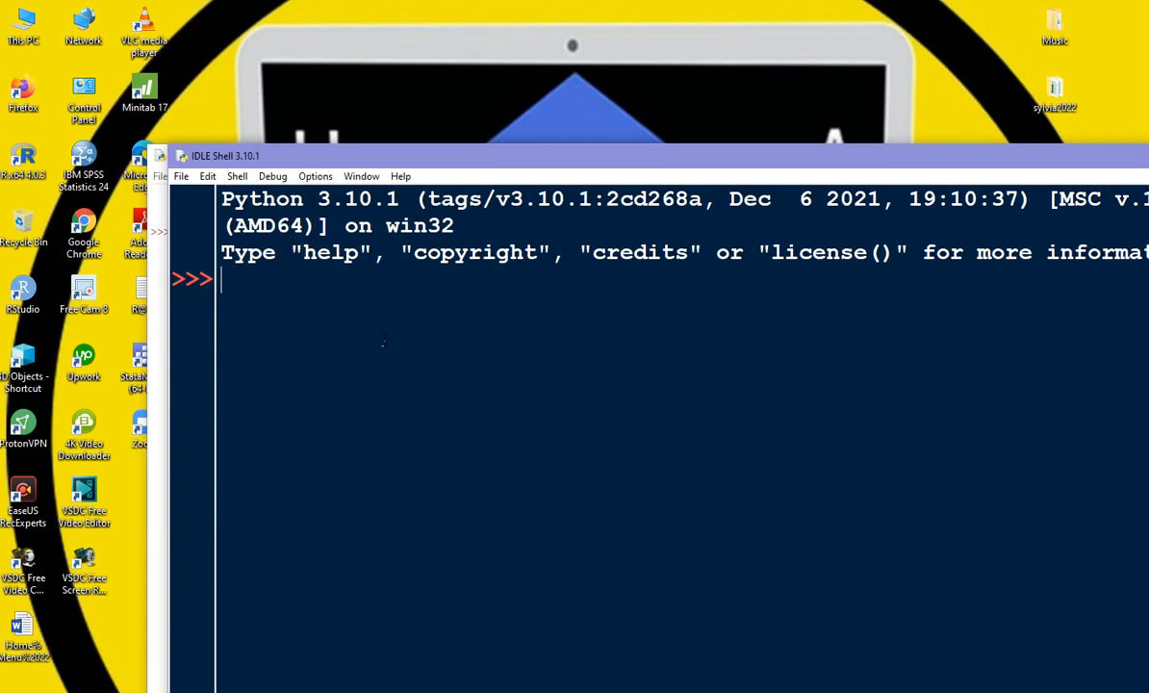
{"action": "mouse_move", "coordinate": [293, 296]}
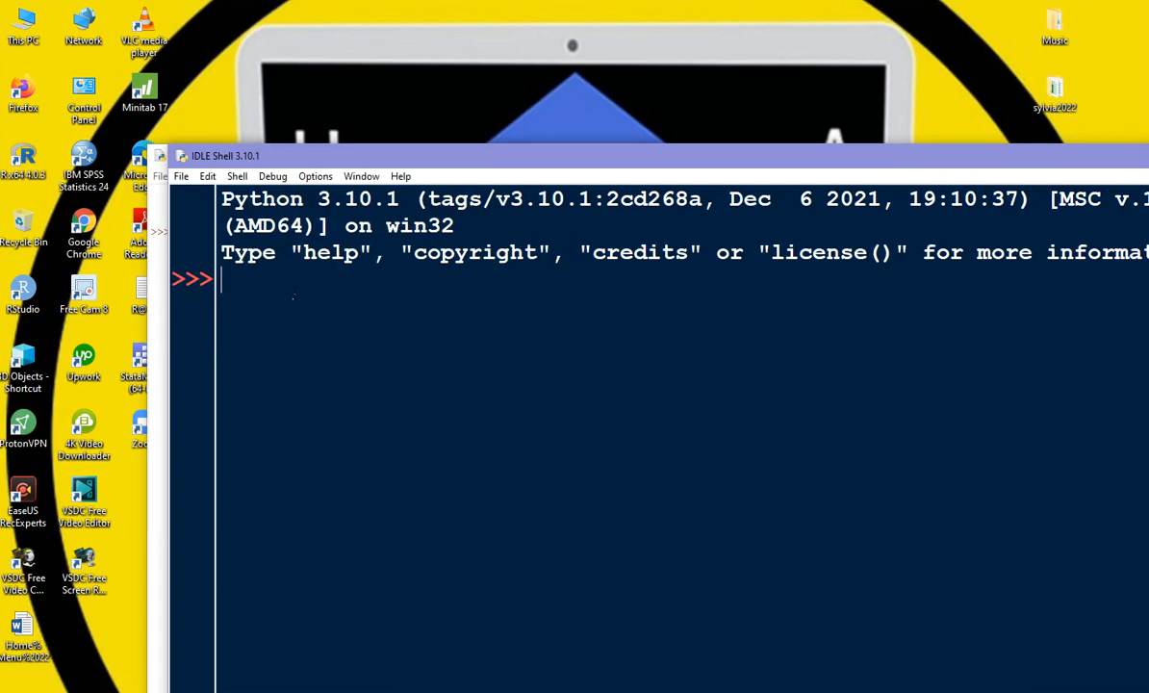